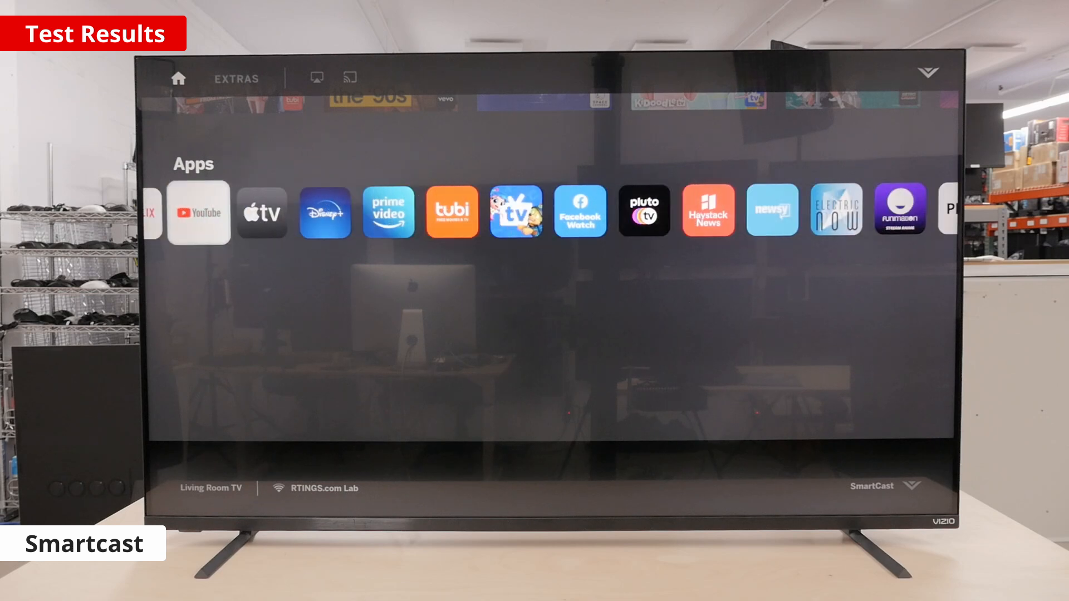
pyautogui.hscroll(3)
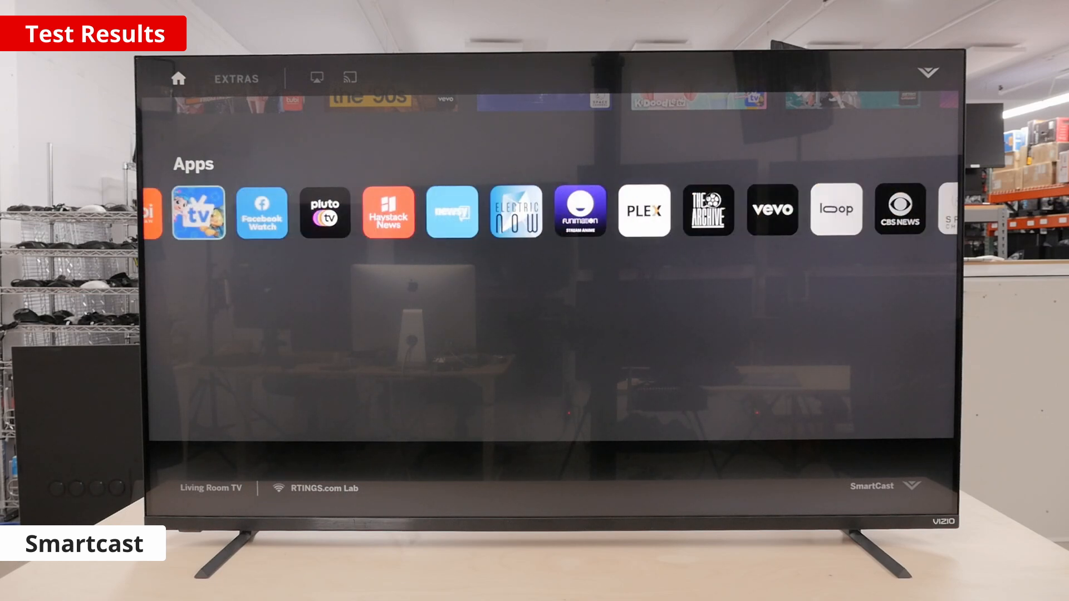
pyautogui.hscroll(3)
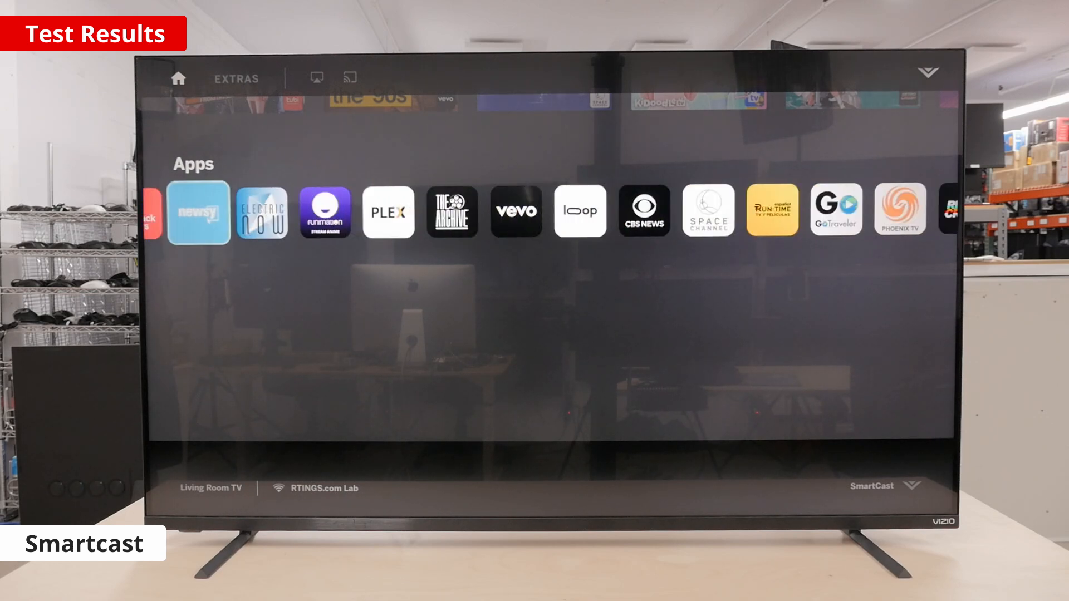
pyautogui.hscroll(3)
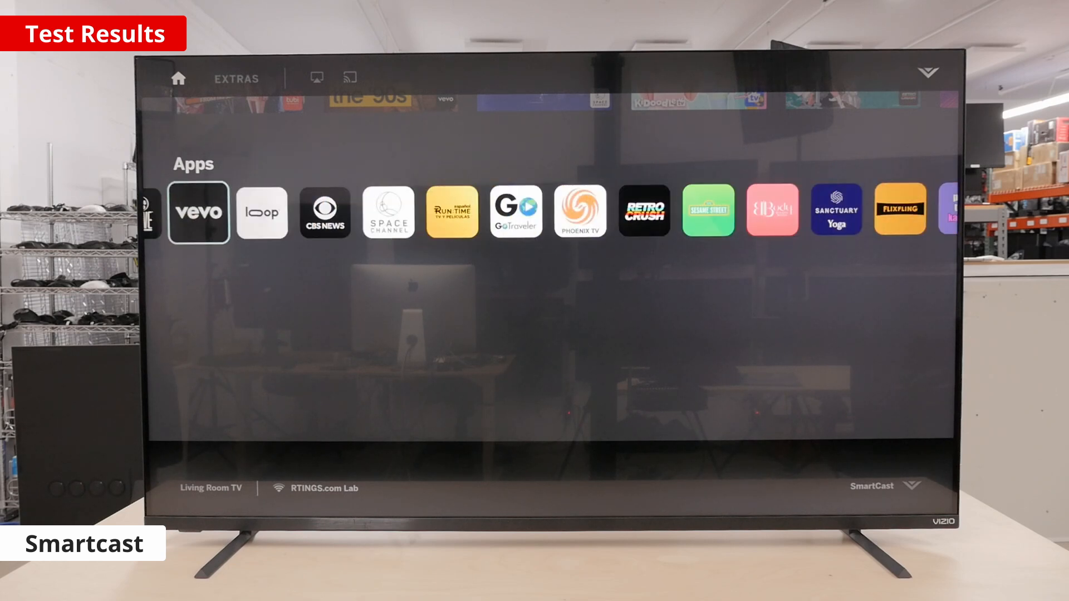
pyautogui.hscroll(3)
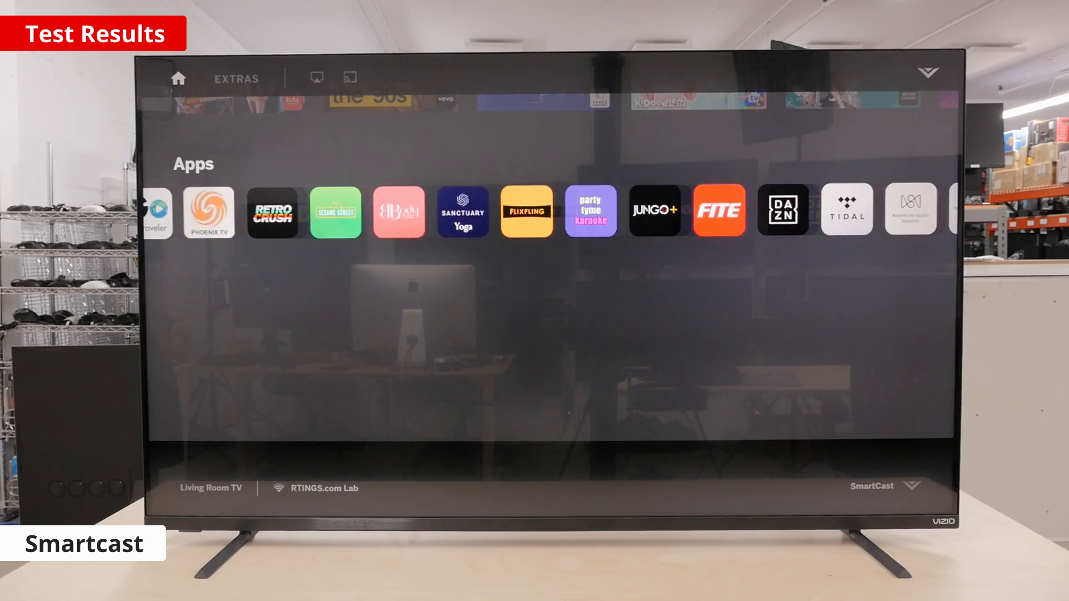
pyautogui.hscroll(3)
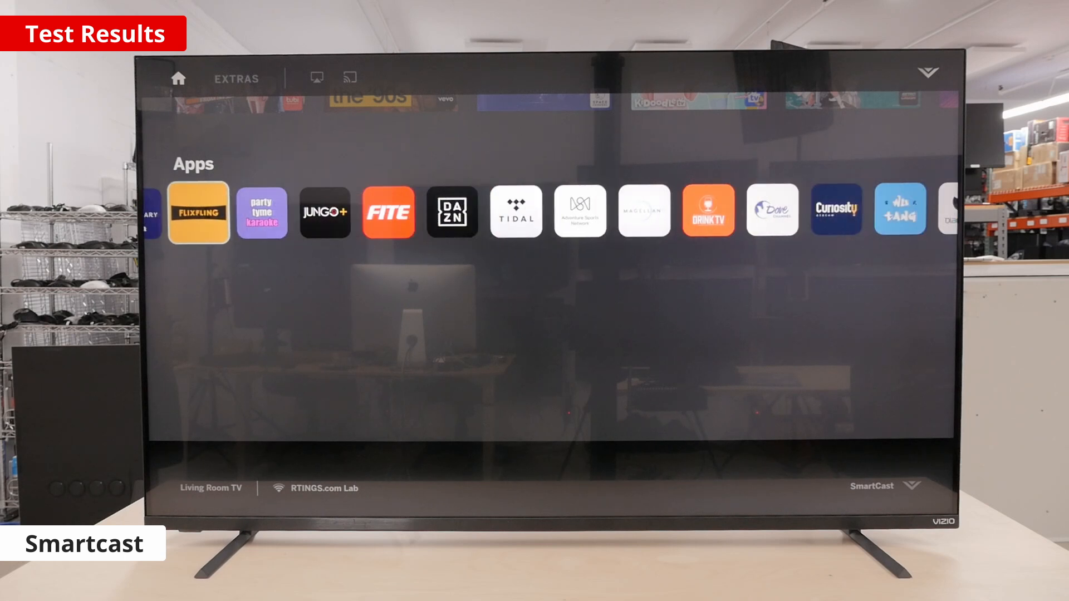
pyautogui.hscroll(3)
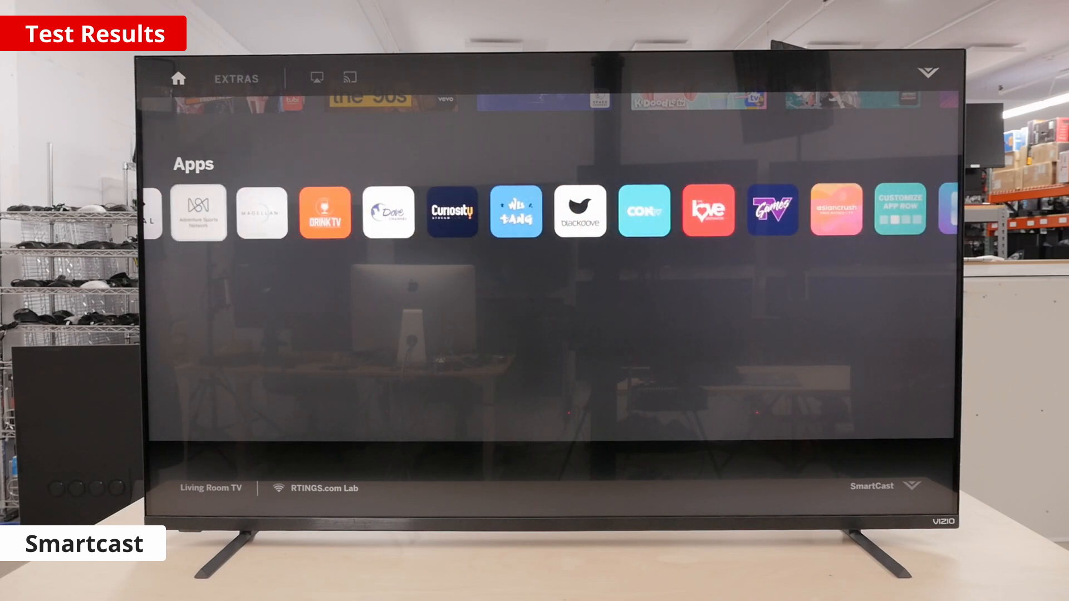
pyautogui.hscroll(3)
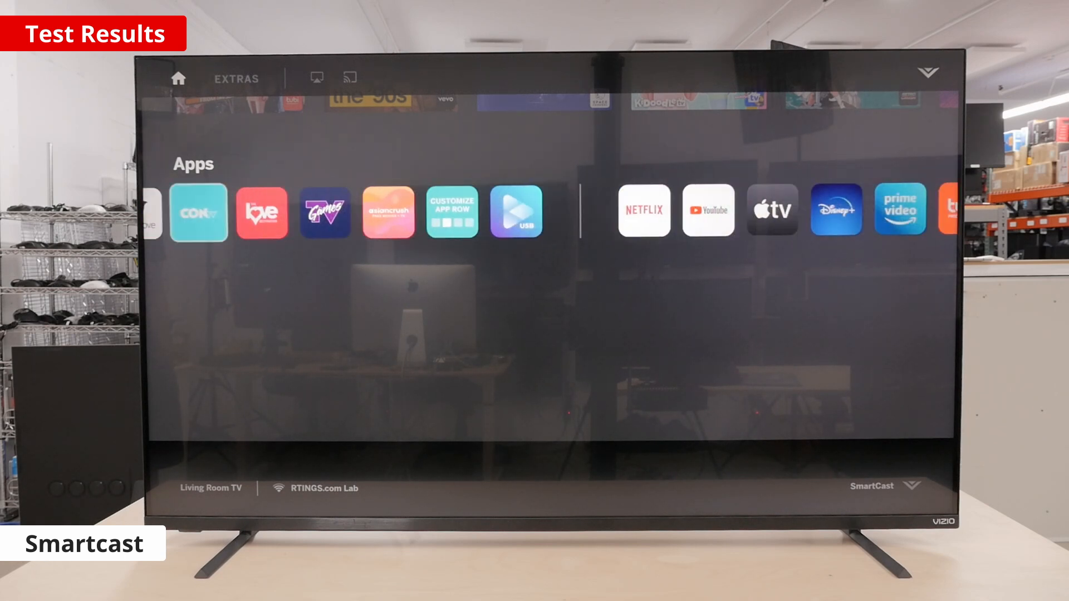
pyautogui.hscroll(3)
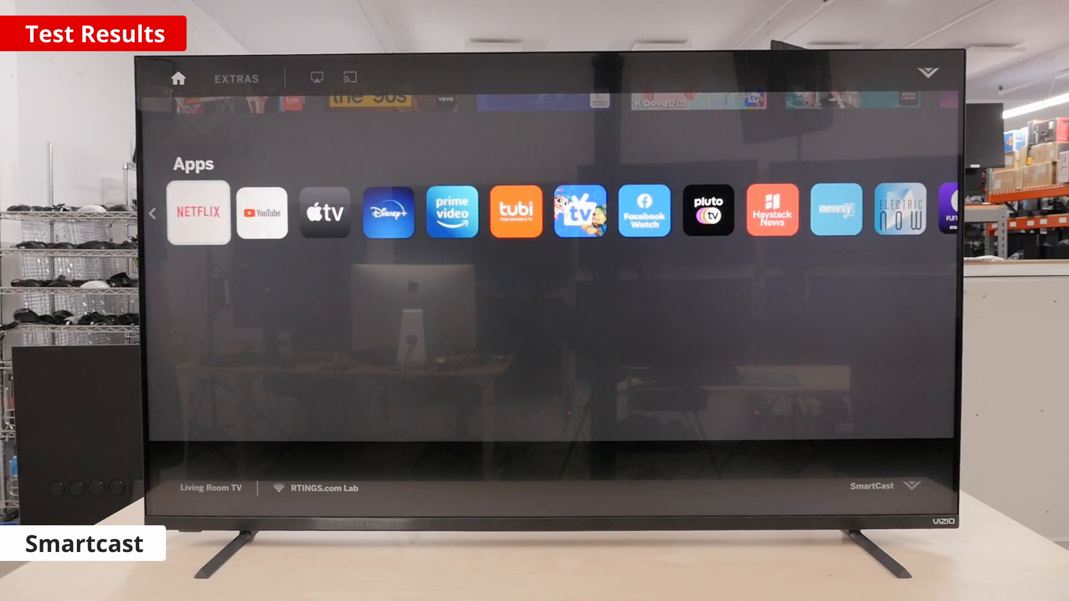